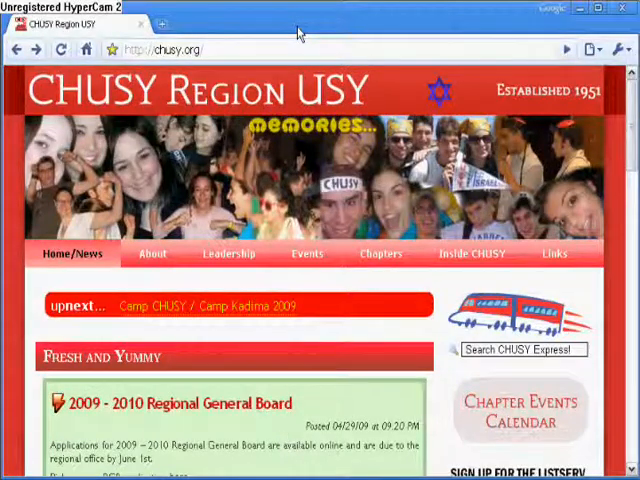
mouse_move(384, 92)
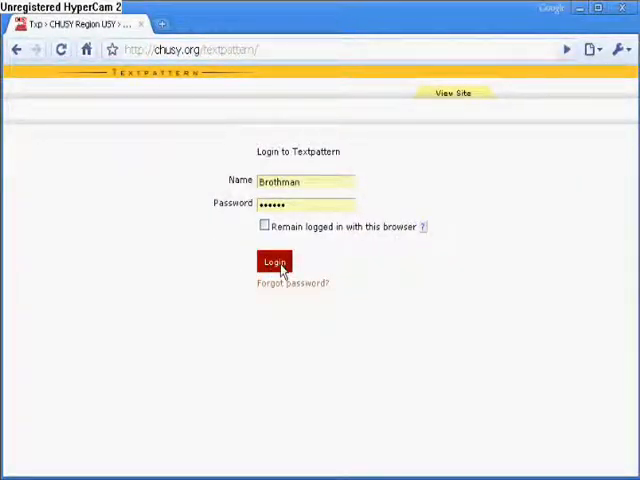
- Log in with the filled credentials and land on the Content > Write page
left_click(274, 260)
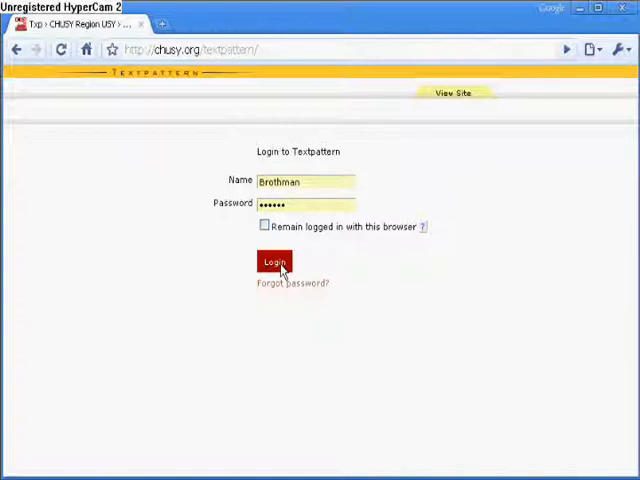
left_click(274, 260)
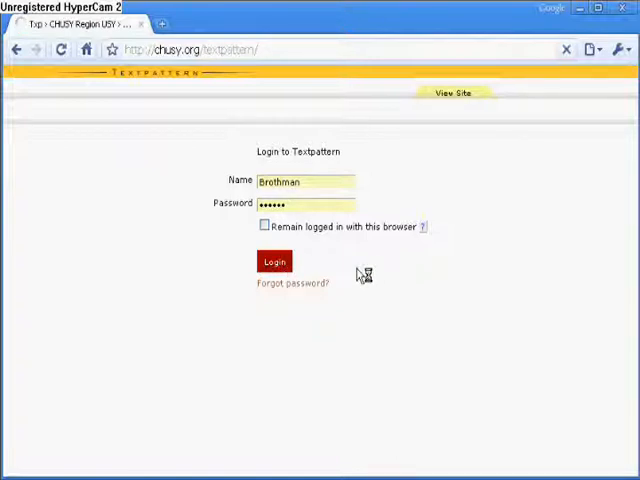
left_click(272, 260)
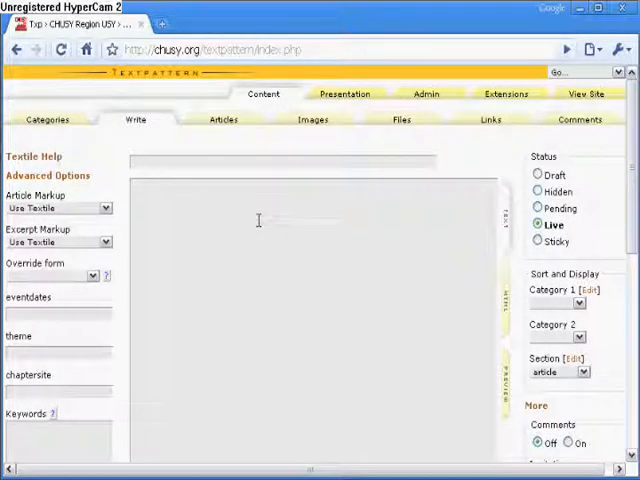
- Set the article's Section to news and choose a second category below News
left_click(284, 162)
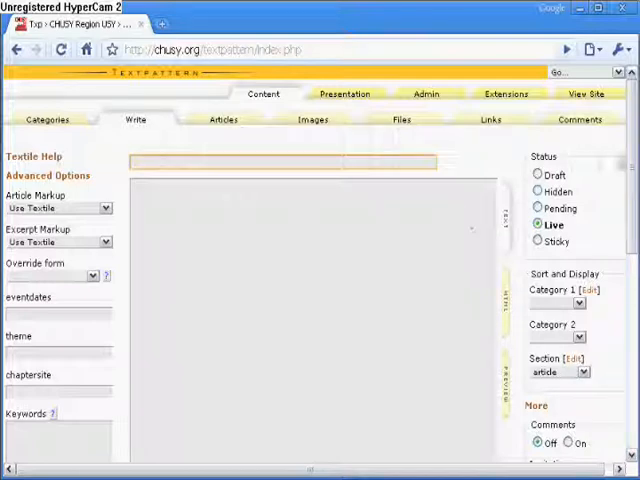
scroll("down", 3)
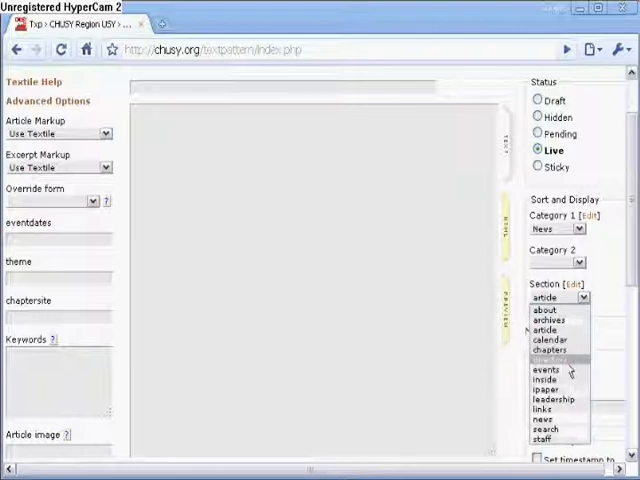
left_click(550, 418)
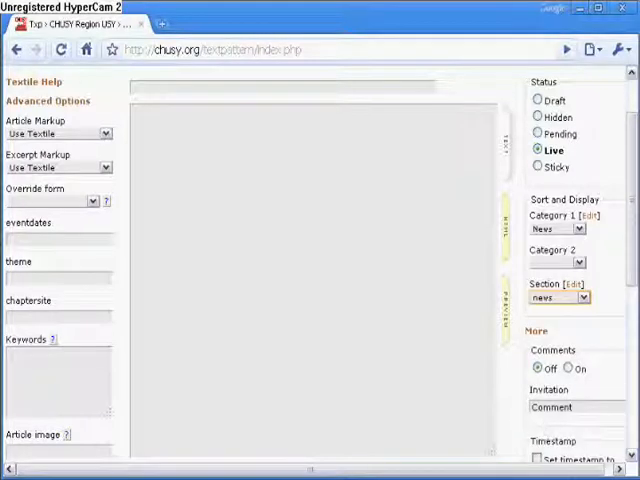
left_click(556, 250)
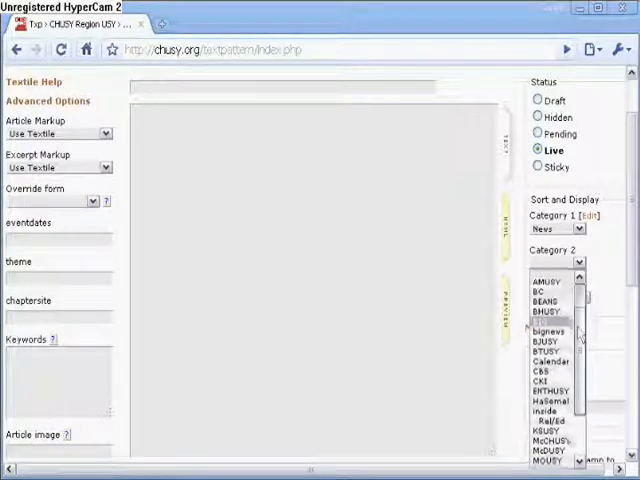
scroll("down", 3)
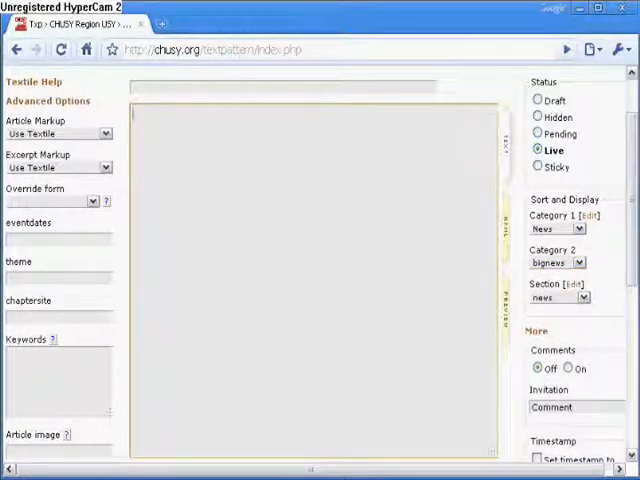
- Title the article 'New Article'
type("New A")
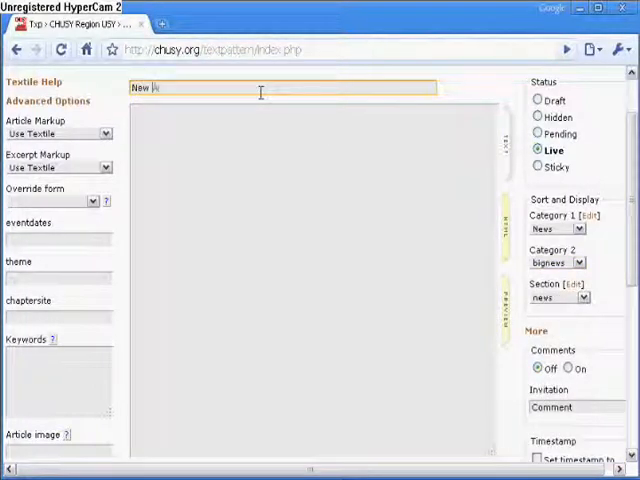
type("Article")
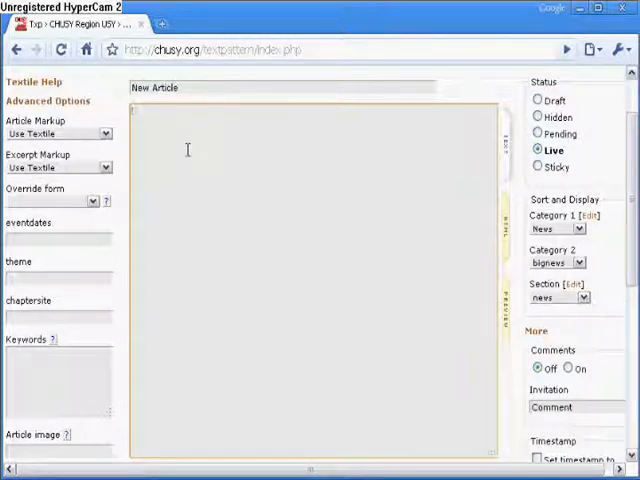
mouse_move(284, 148)
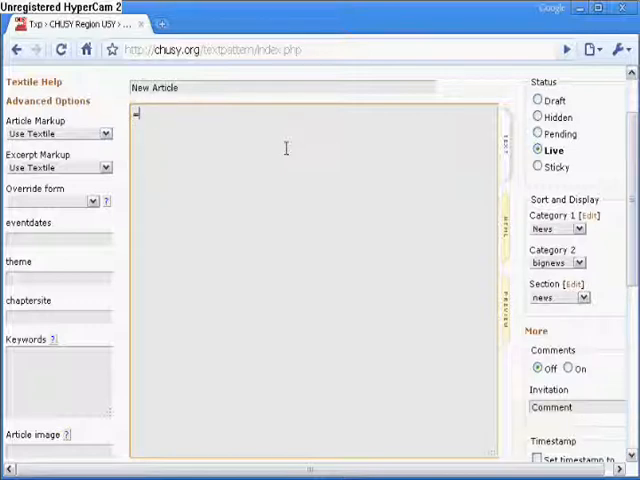
type("==")
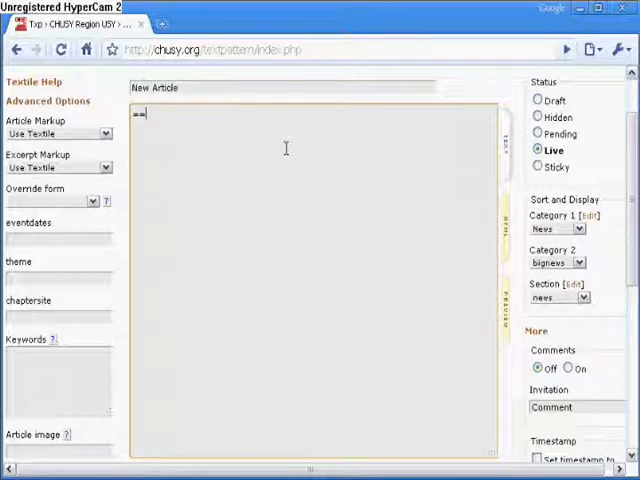
type("<d")
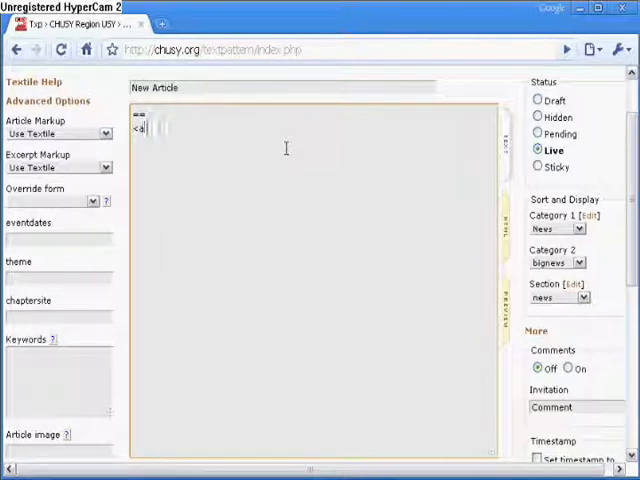
type("href=")
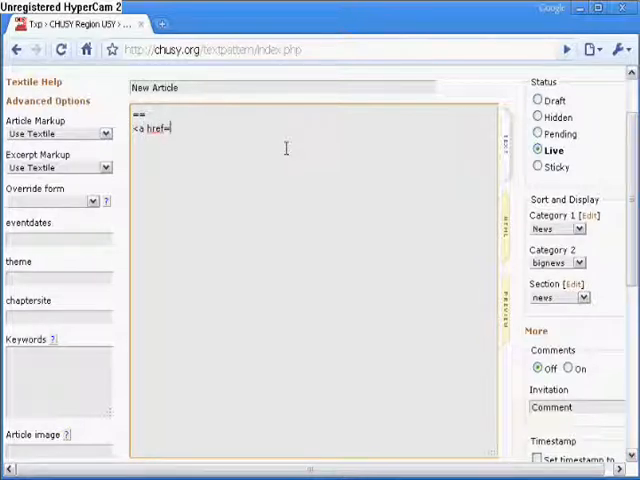
type("\"www.chusy.")
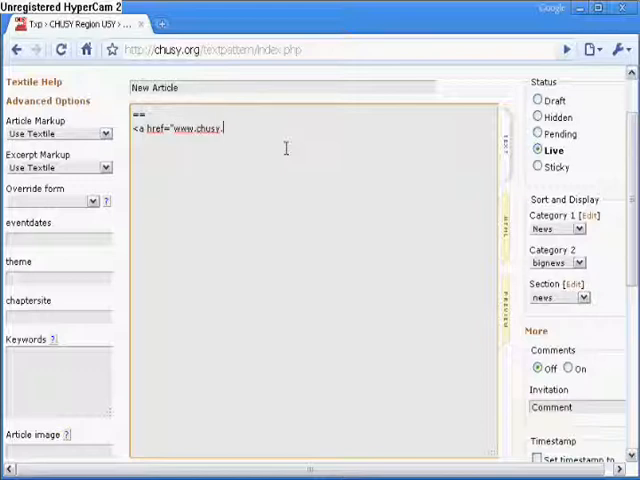
type("org\">")
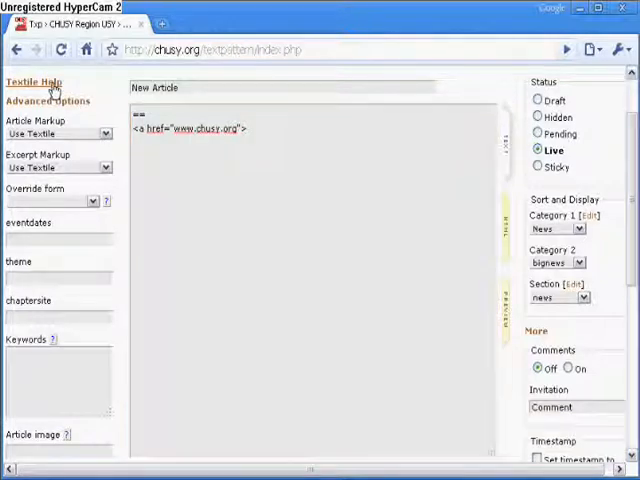
- Show the Textile Help reference and review the Excerpt and publish date fields
left_click(34, 82)
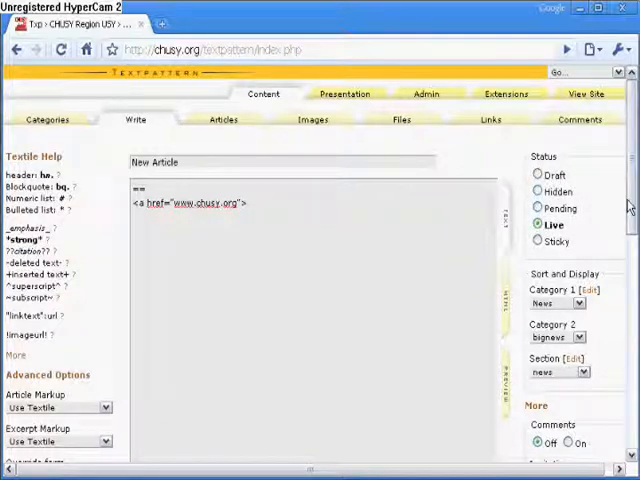
scroll("down", 3)
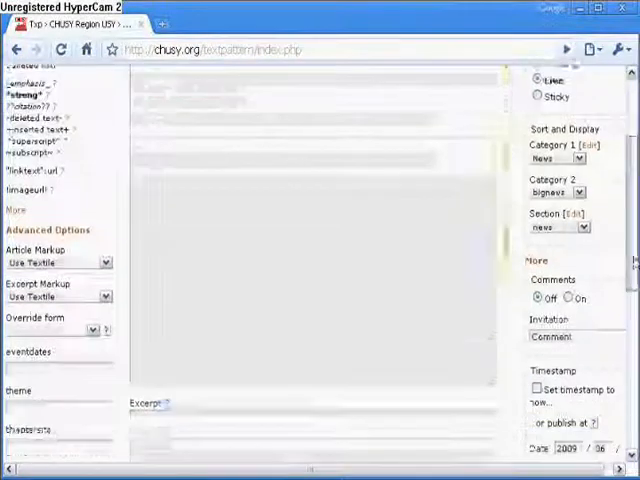
scroll("down", 3)
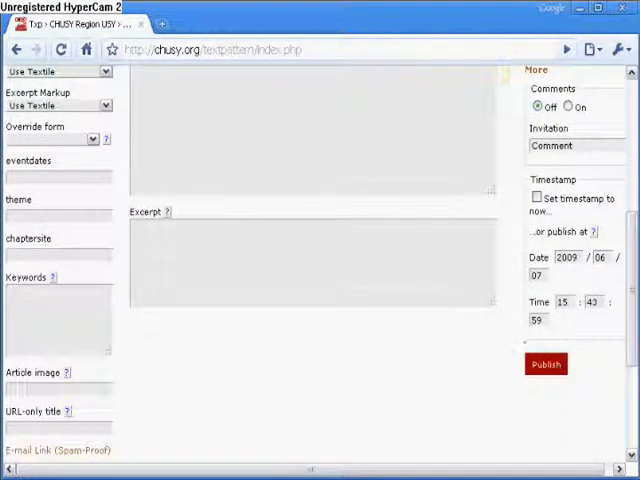
mouse_move(218, 332)
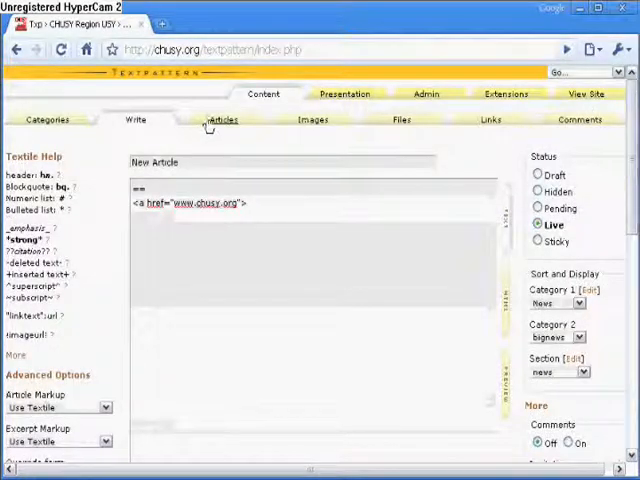
- Search the Articles list's Title & Body for 'communications'
left_click(224, 120)
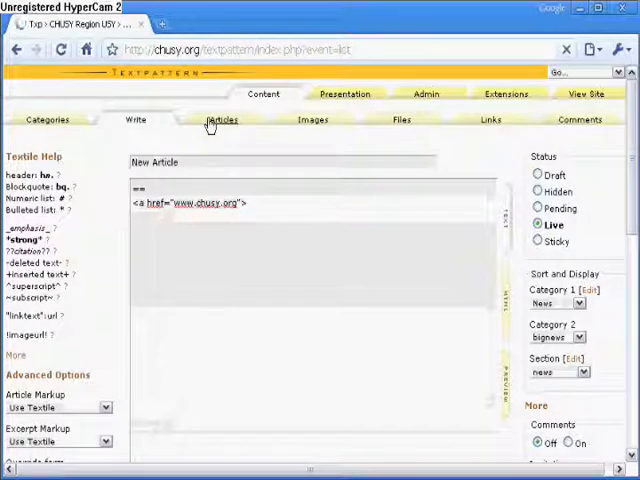
left_click(222, 120)
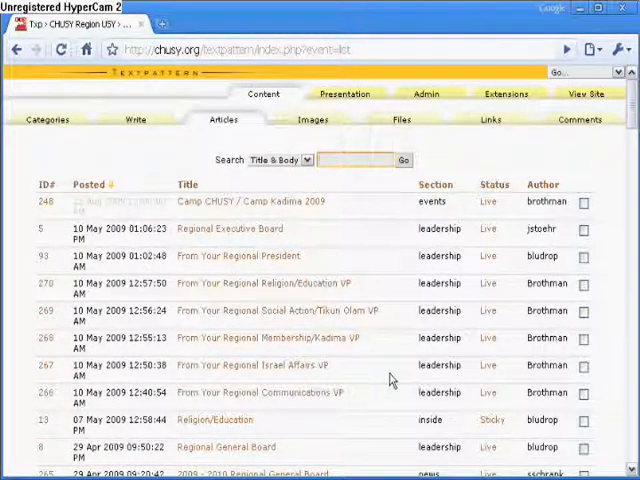
mouse_move(382, 258)
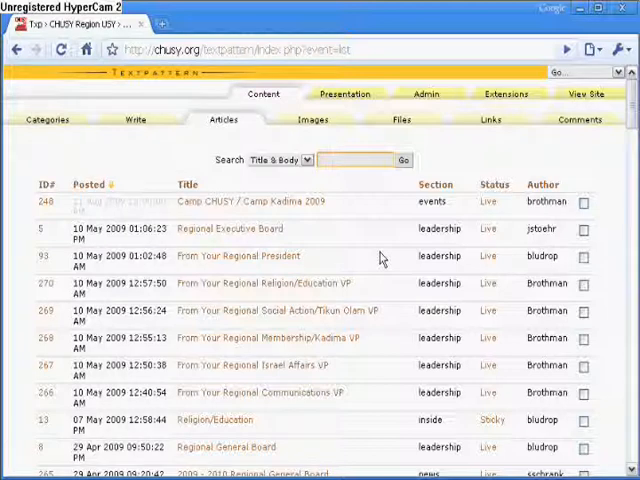
type("communi")
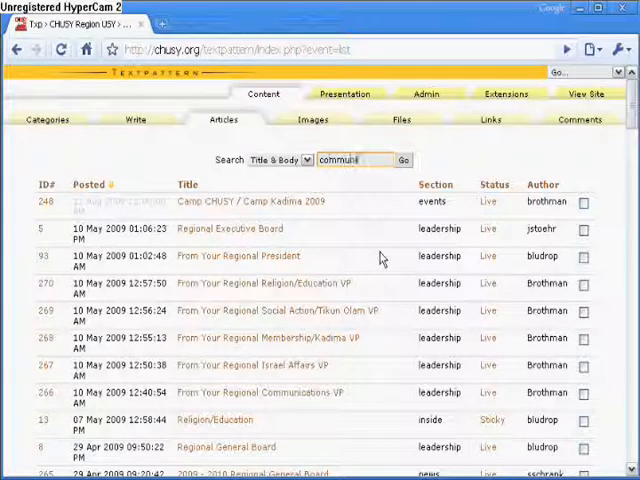
left_click(404, 160)
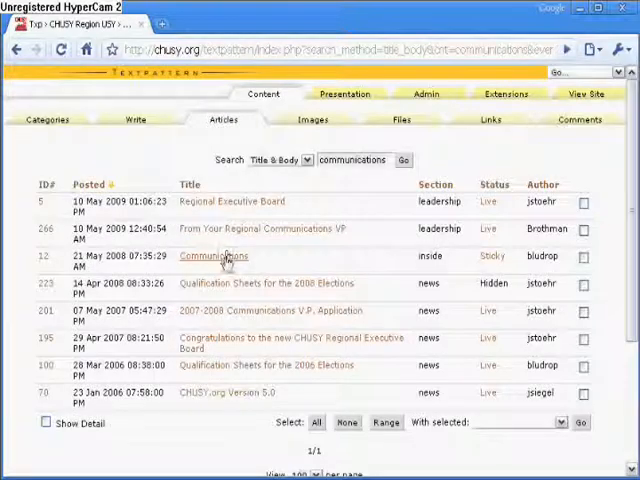
- Open the Communications article from the results into the Write tab
left_click(210, 256)
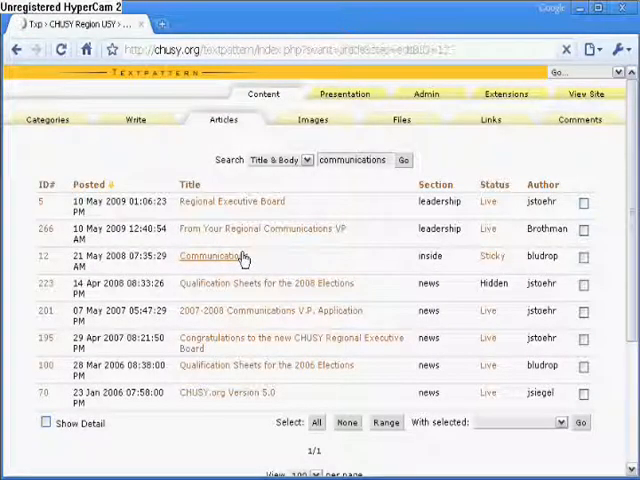
left_click(212, 256)
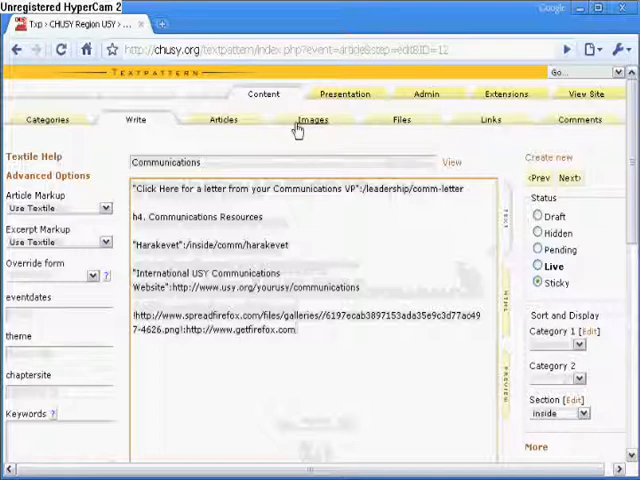
left_click(312, 120)
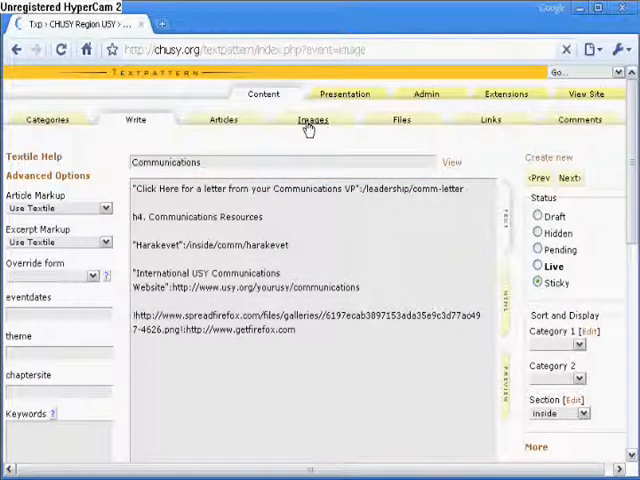
- Show the Images page listing RIB0919.jpg with its thumbnail
left_click(312, 120)
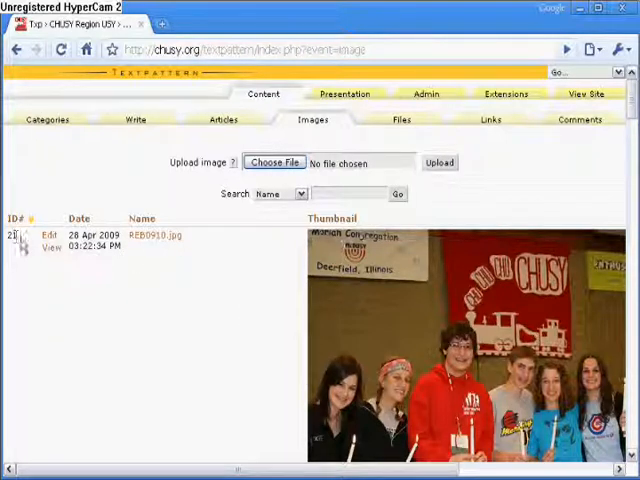
scroll("down", 3)
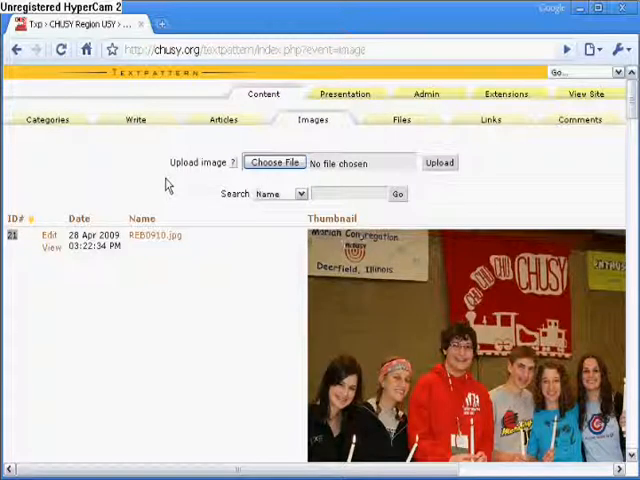
mouse_move(104, 188)
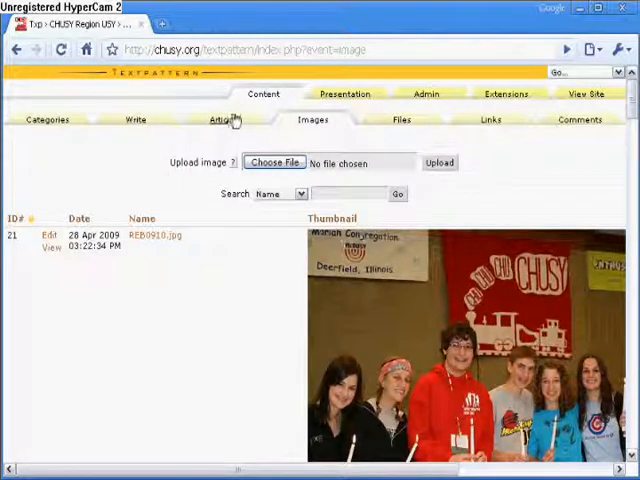
- Return to the Articles list, then use View Site to reach the live Leadership page
left_click(222, 120)
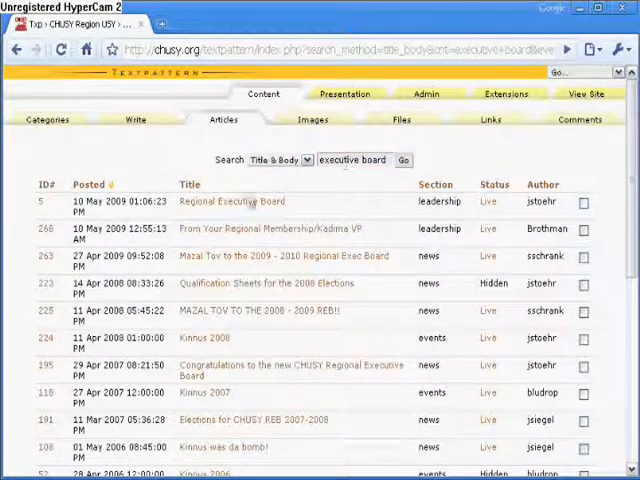
left_click(232, 200)
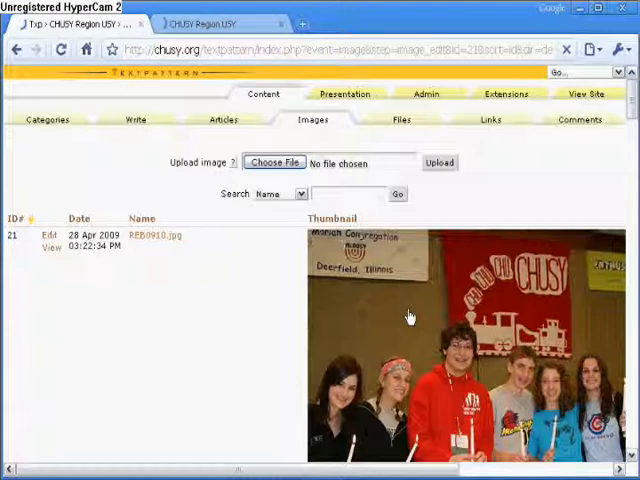
left_click(408, 316)
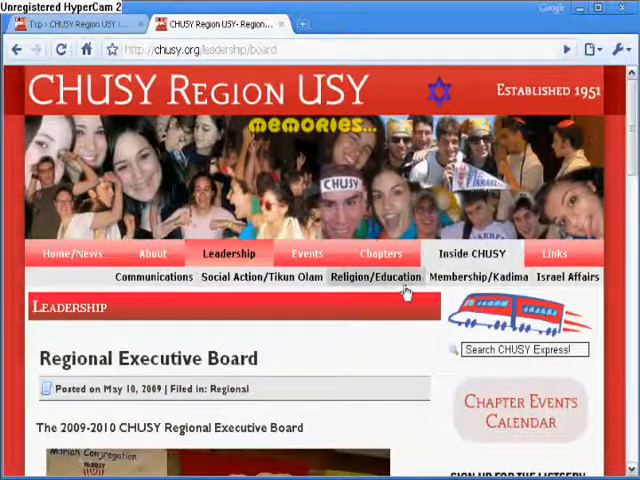
- View the live Religion/Education page, then start a new tab heading to the webshell
left_click(376, 276)
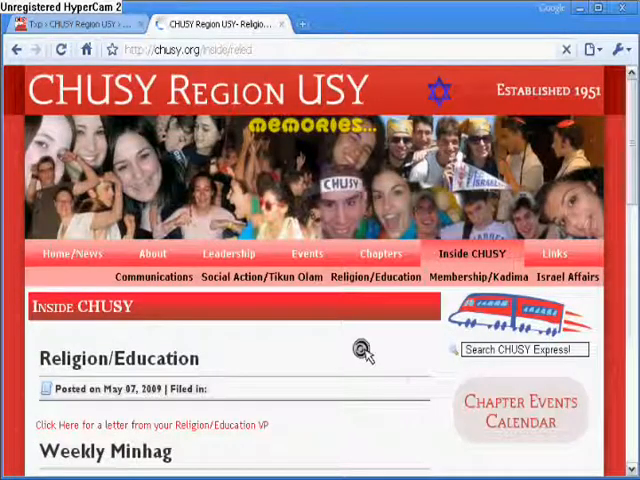
scroll("down", 3)
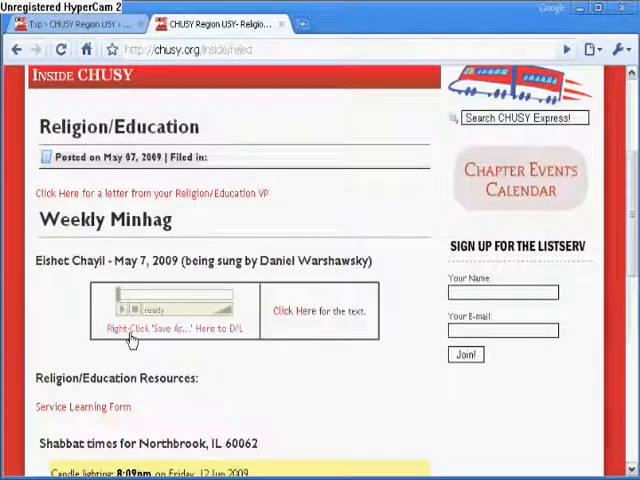
mouse_move(198, 350)
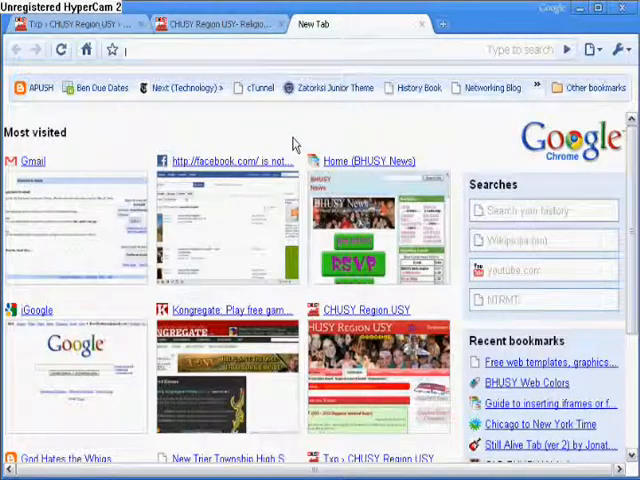
type("chusyos")
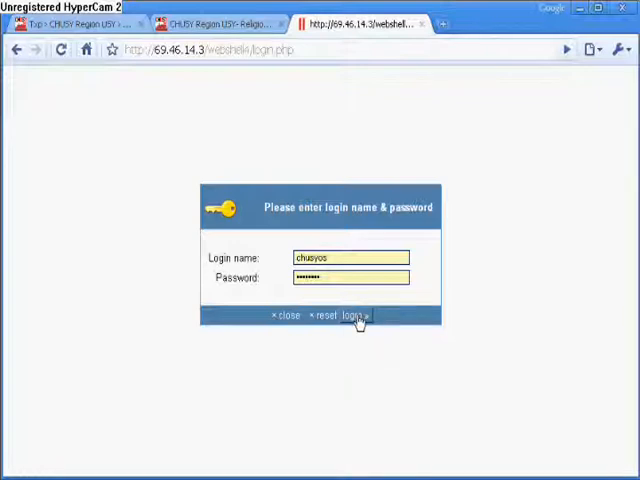
- Log in to WebShell, reaching the folder with the two niftyplayer files
left_click(356, 316)
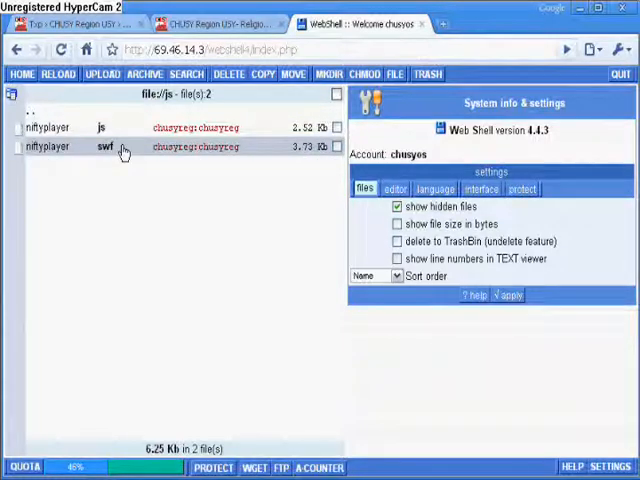
mouse_move(104, 192)
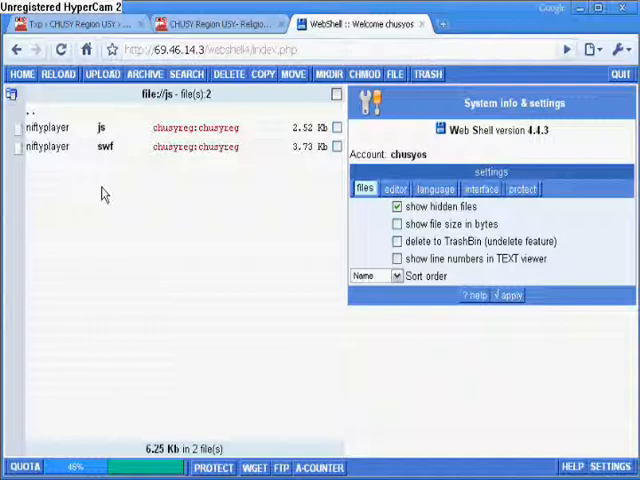
mouse_move(136, 204)
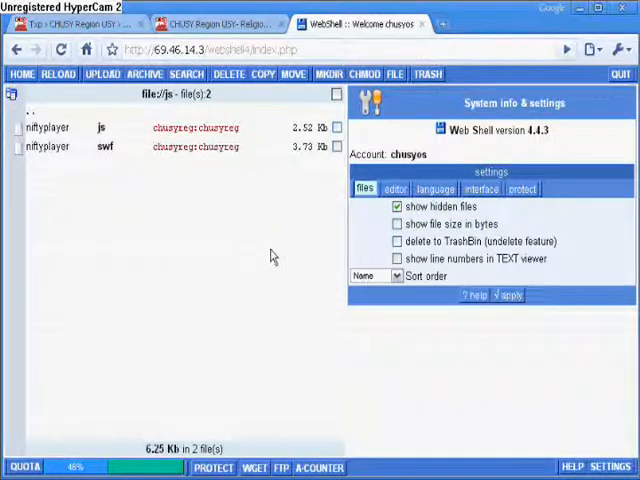
mouse_move(280, 252)
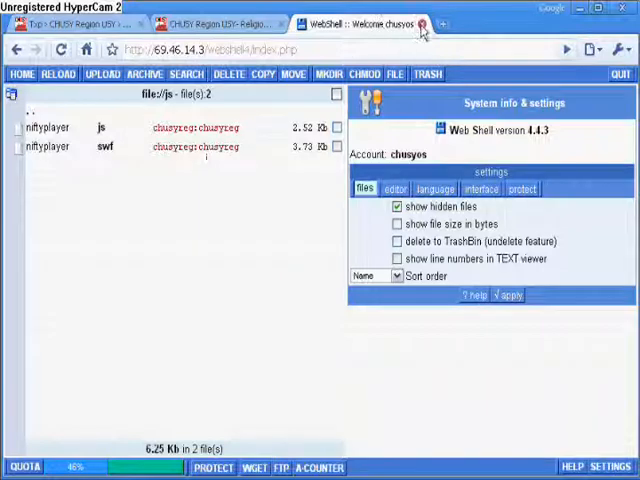
- Go up to the site's root directory in WebShell and browse its folder listing
left_click(216, 24)
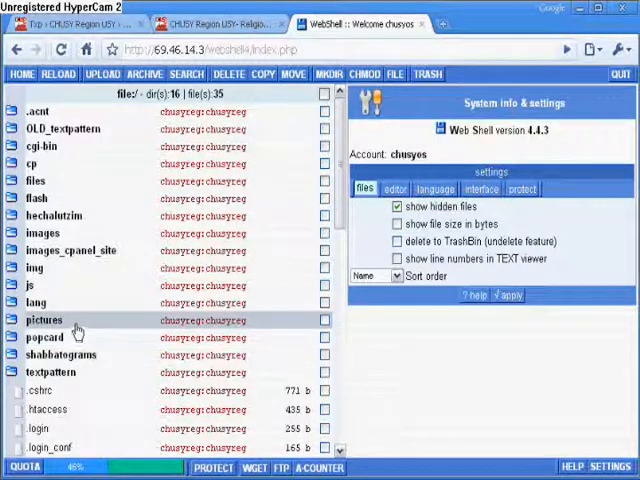
double_click(44, 320)
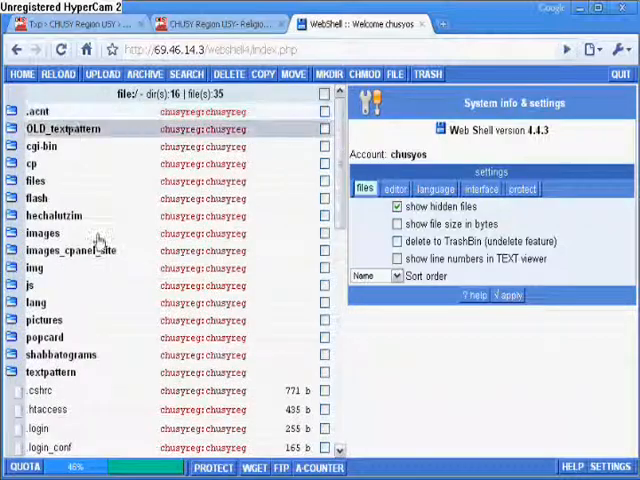
scroll("down", 3)
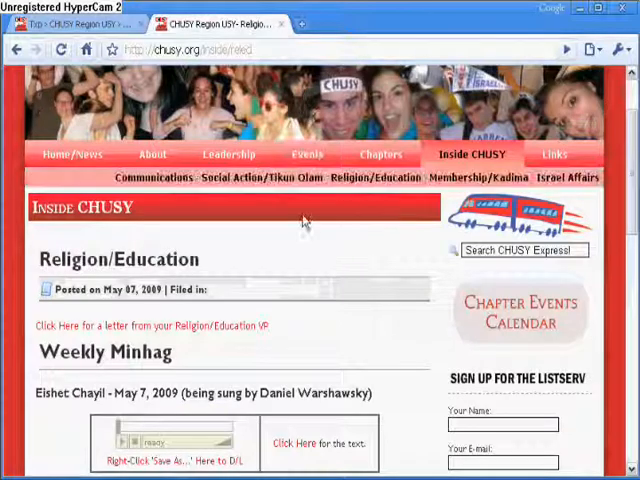
- Scroll through the Chapter Events June 2009 calendar, then return via the site menu
scroll("down", 3)
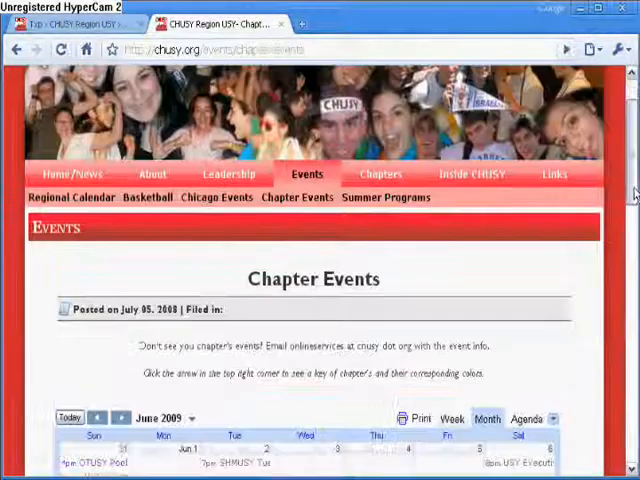
scroll("down", 3)
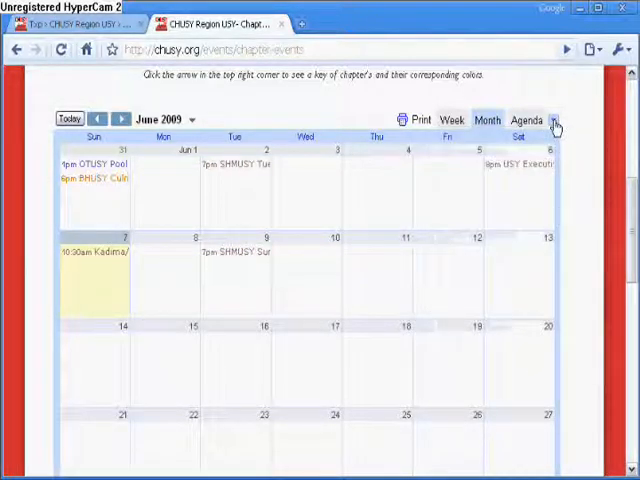
left_click(552, 120)
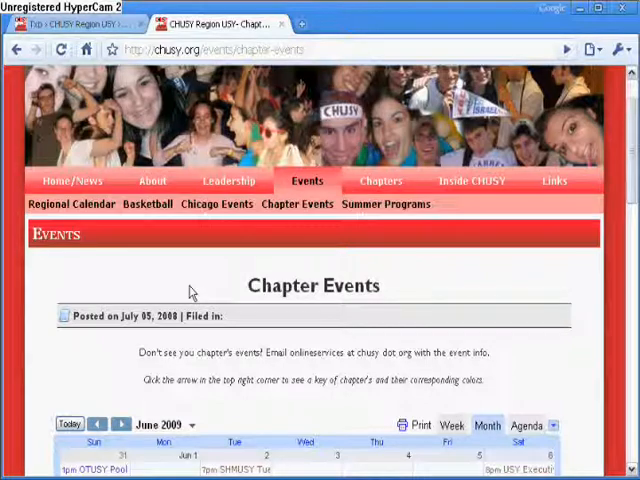
mouse_move(72, 180)
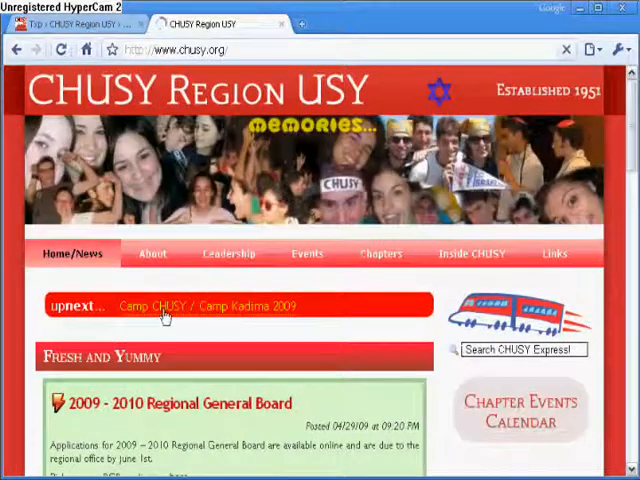
- From the home page news, go to the Events page with the CHUSY Master Calendar 2008-09
left_click(164, 306)
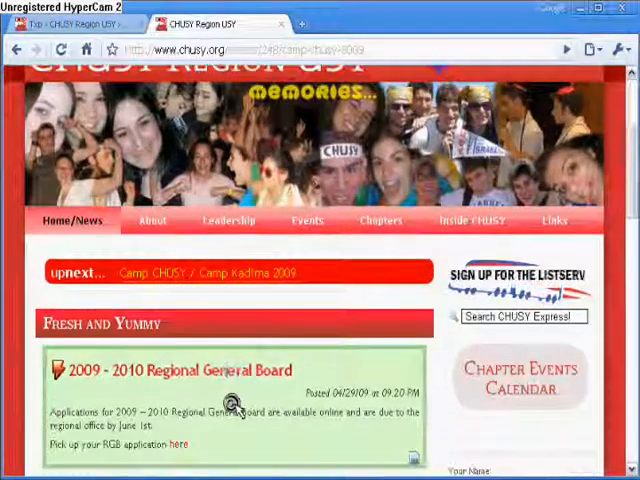
scroll("down", 3)
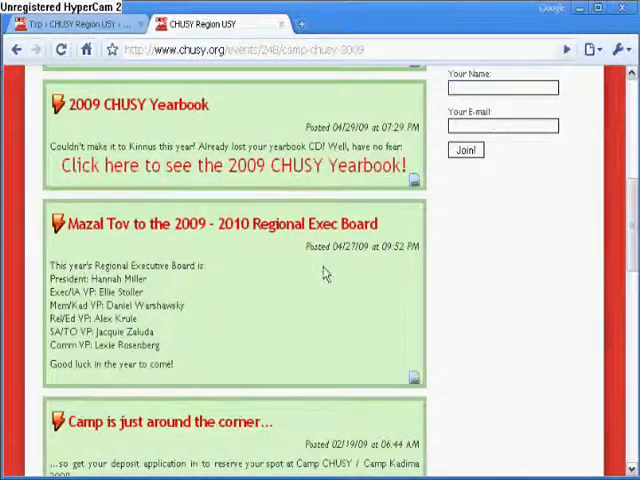
scroll("up", 3)
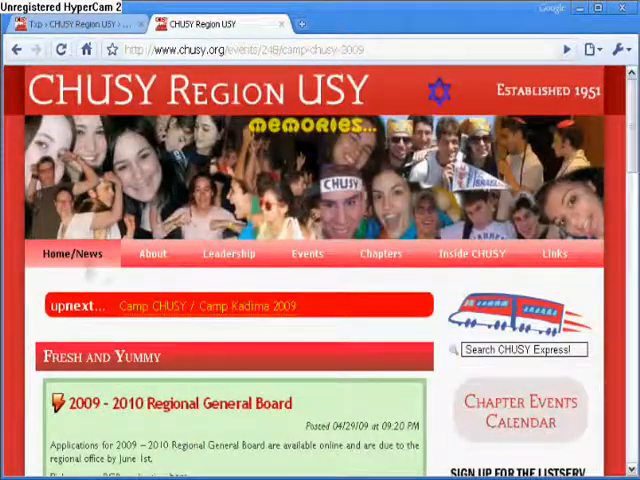
left_click(308, 252)
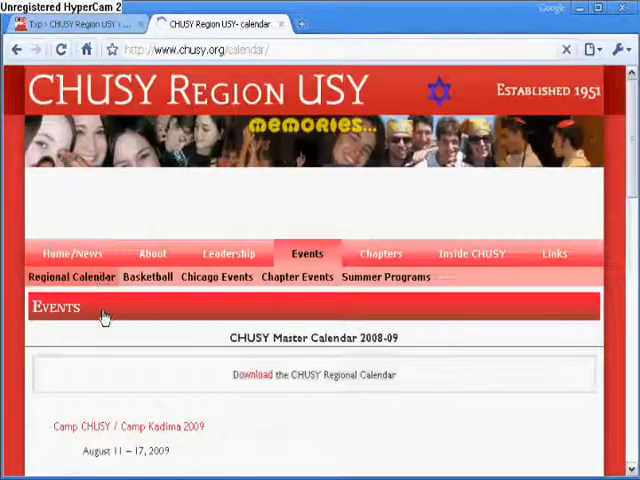
- View the embedded regional calendar, then switch to the admin Images tab with the Moriah Congregation banner
scroll("down", 3)
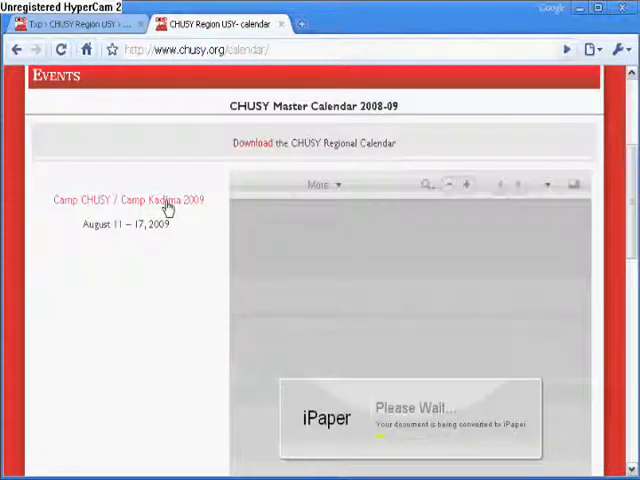
left_click(130, 200)
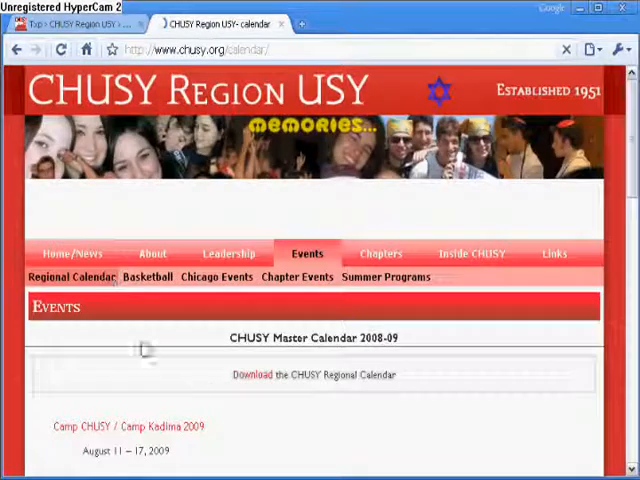
left_click(252, 374)
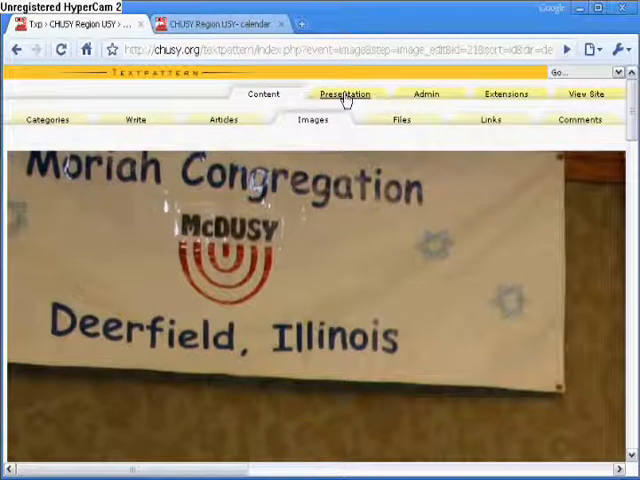
- Review the default page template under Presentation, then the chusy stylesheet in Style
left_click(344, 94)
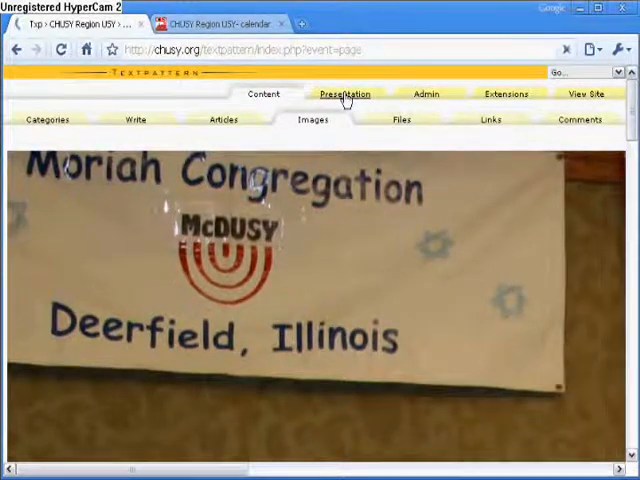
left_click(344, 92)
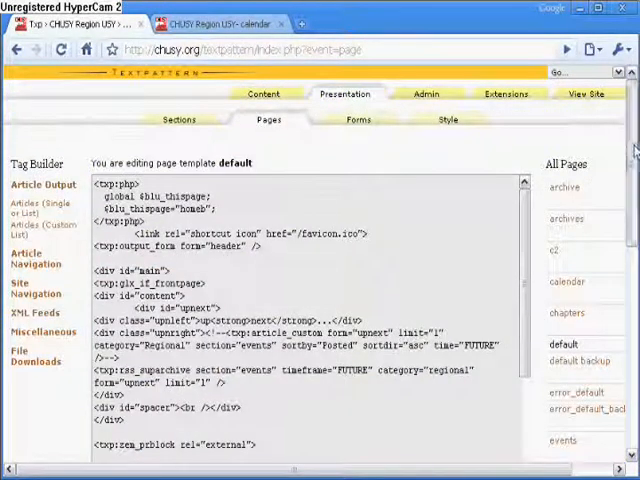
scroll("down", 3)
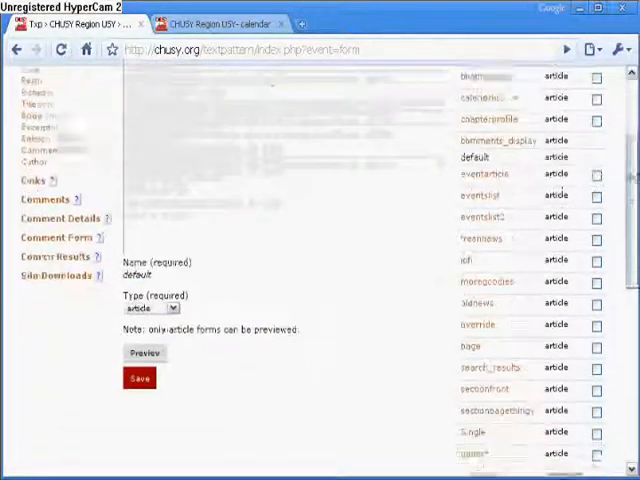
scroll("down", 3)
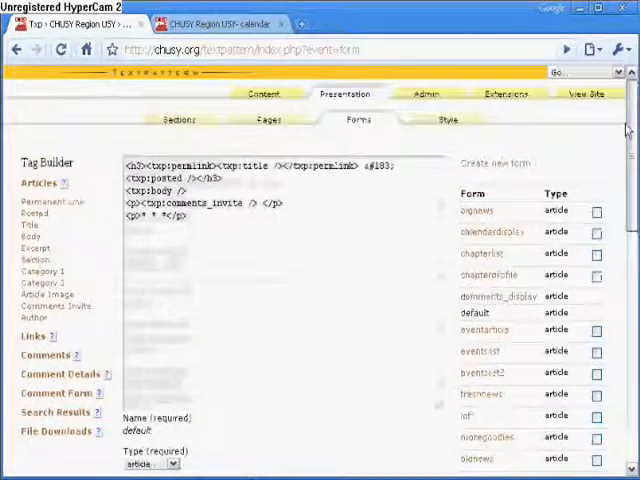
left_click(448, 120)
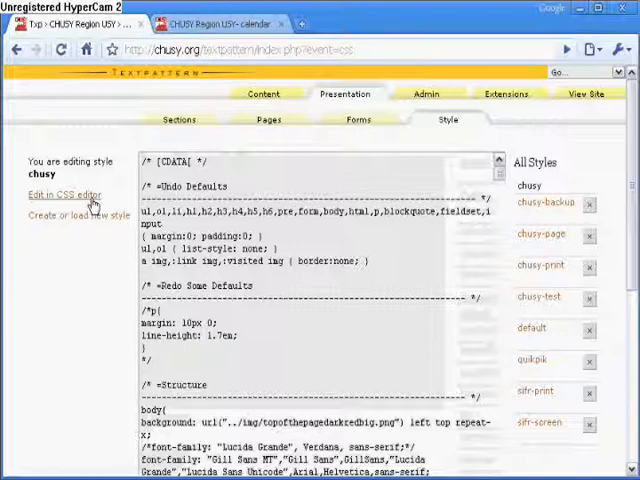
mouse_move(136, 150)
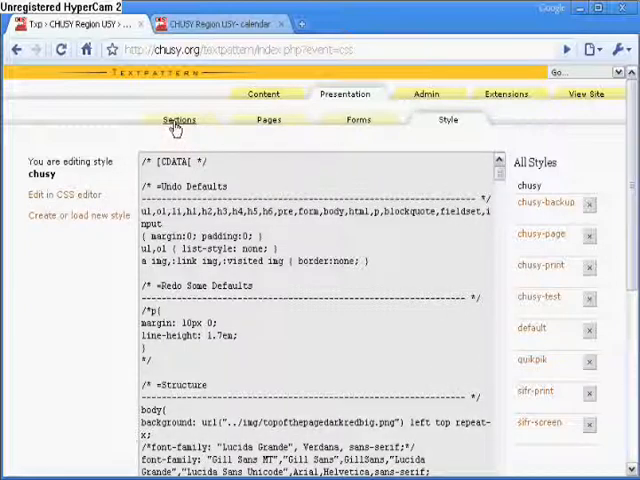
- Review the Sections list: default, about, archives and calendar with their page and style assignments
left_click(180, 120)
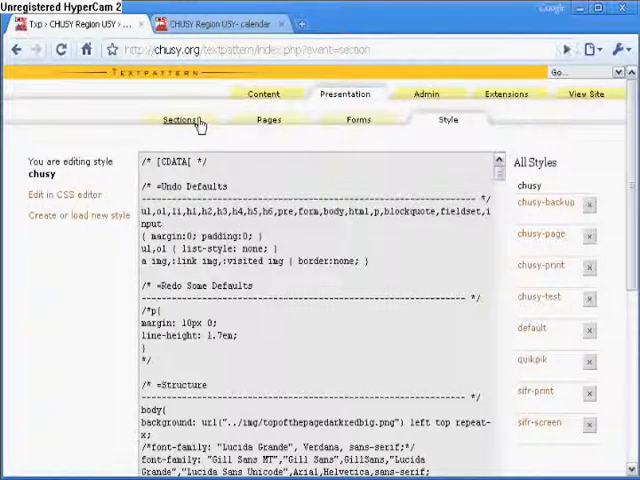
left_click(182, 120)
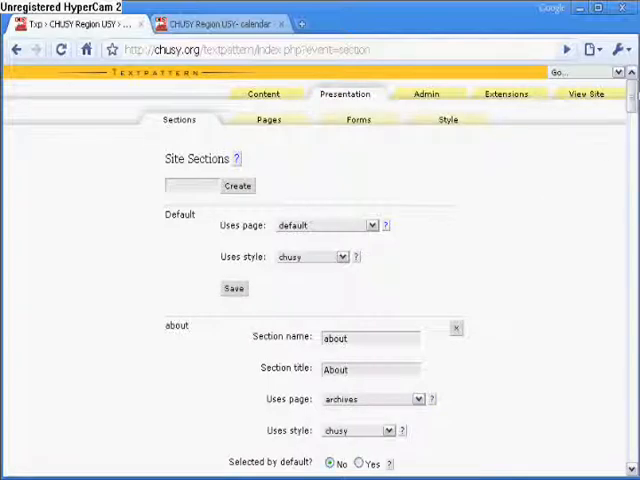
scroll("down", 3)
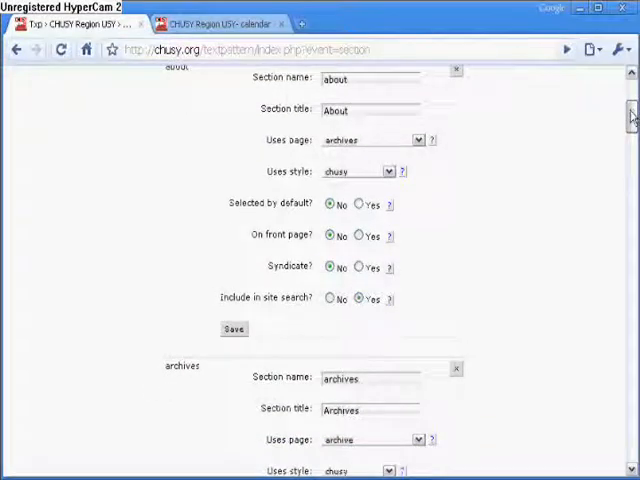
scroll("down", 3)
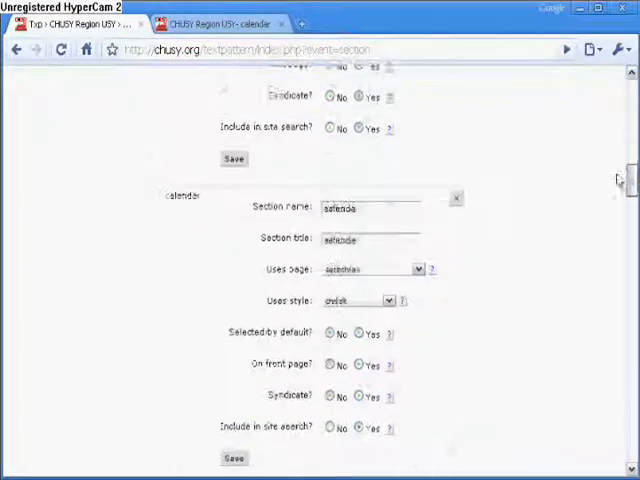
scroll("down", 3)
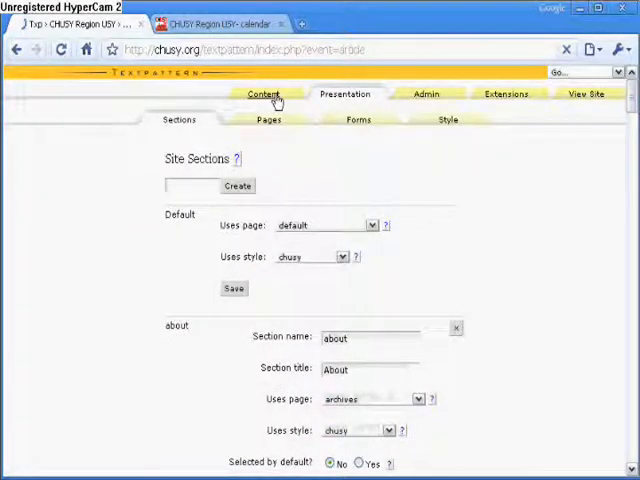
- Browse Content > Articles, open the Weekly Minhag article for editing, then return to the article list
left_click(264, 92)
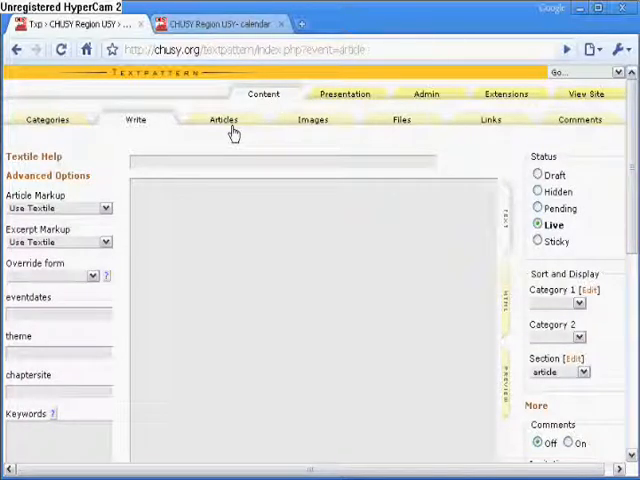
left_click(224, 120)
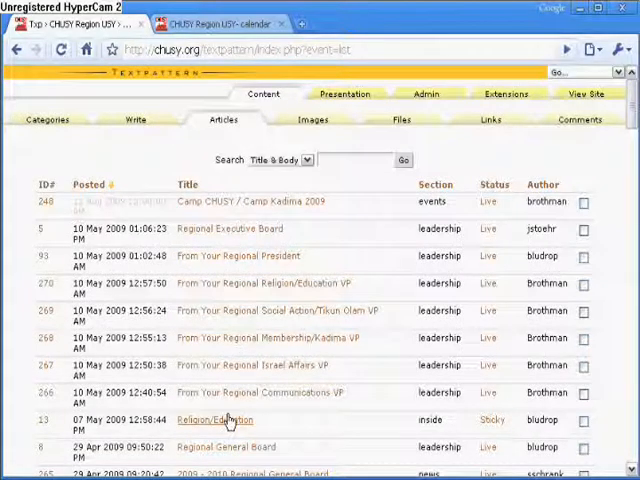
left_click(216, 420)
type("reled")
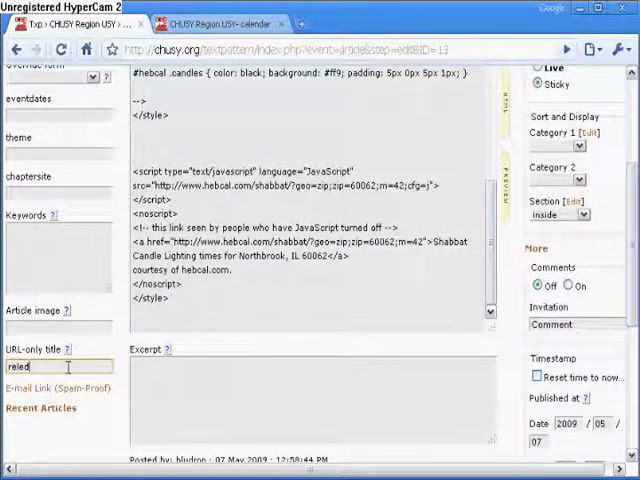
left_click(304, 24)
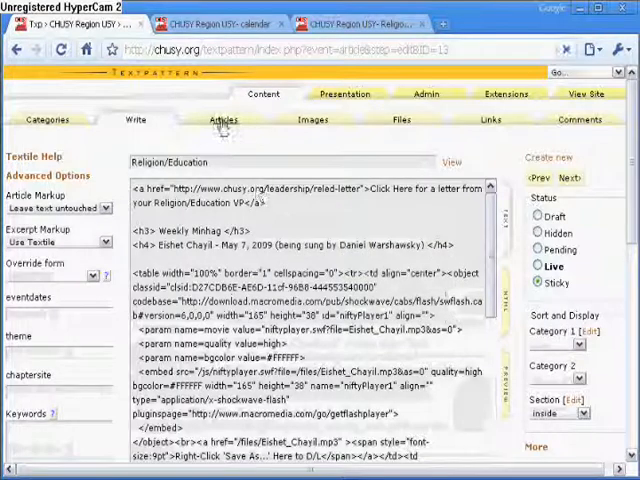
left_click(224, 120)
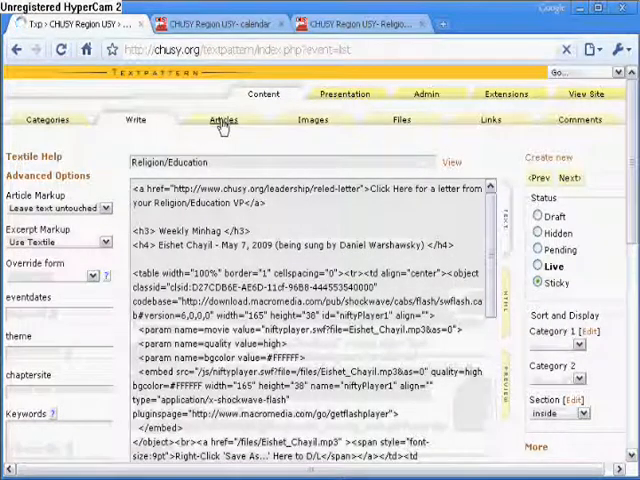
left_click(224, 120)
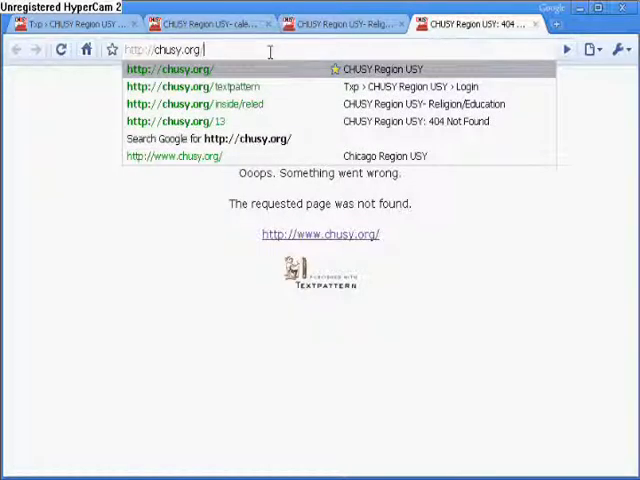
- Visit chusy.org's Regional Executive Board page and scroll to its contact table and board letters
left_click(196, 24)
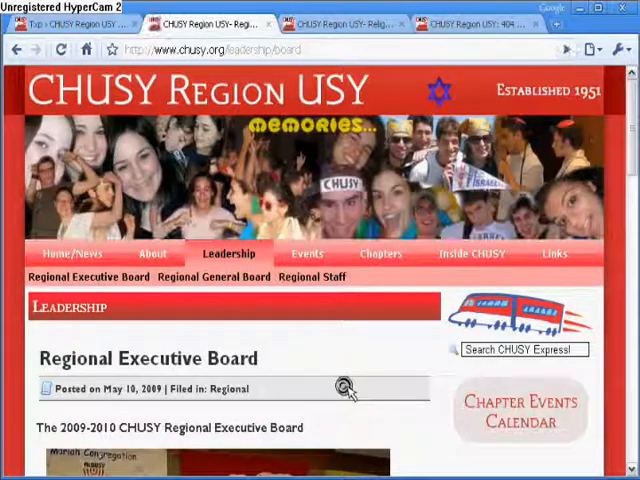
scroll("down", 3)
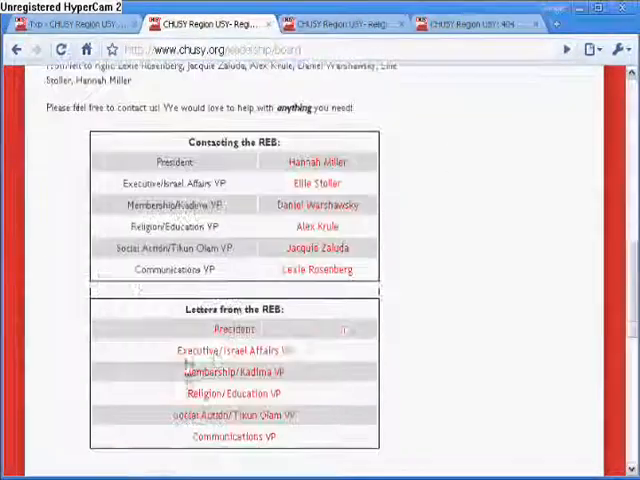